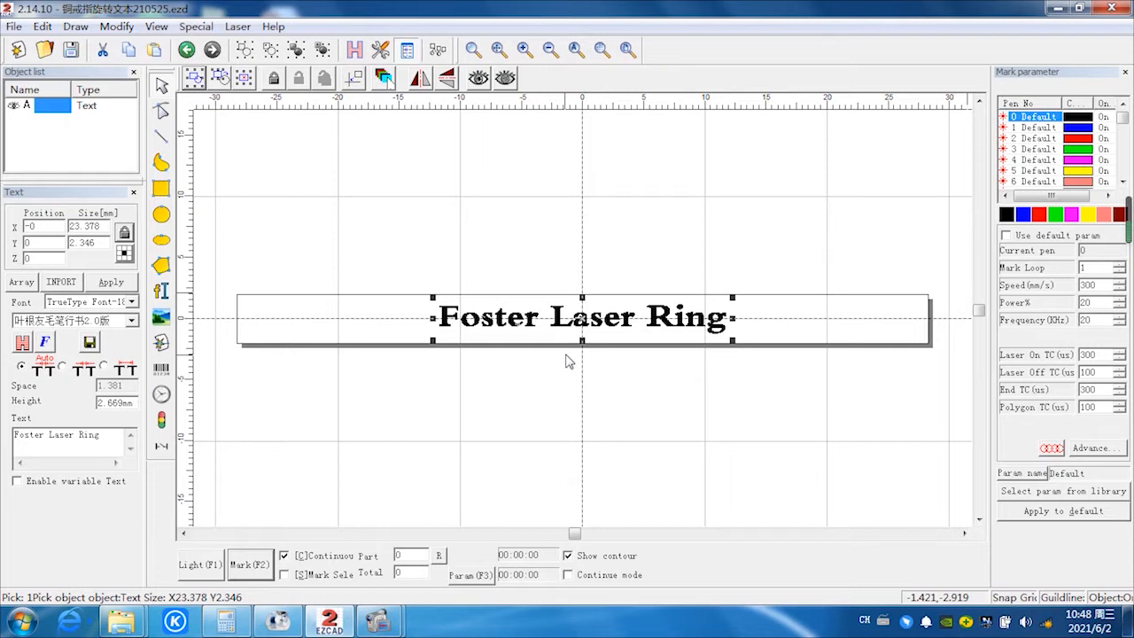
pyautogui.moveTo(748, 374)
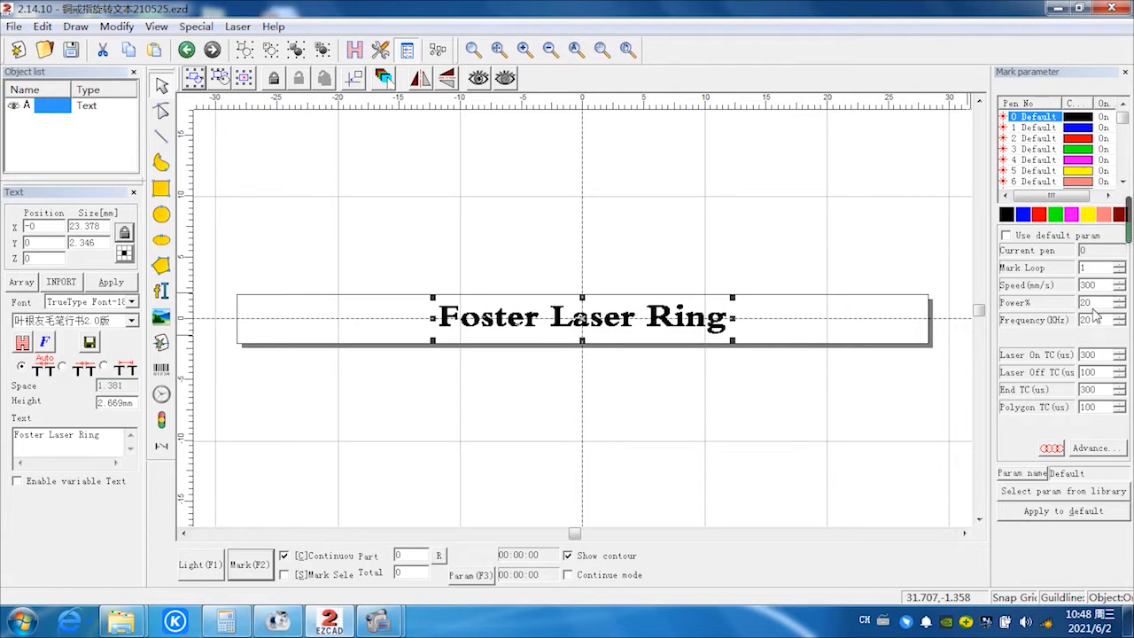
pyautogui.moveTo(467, 259)
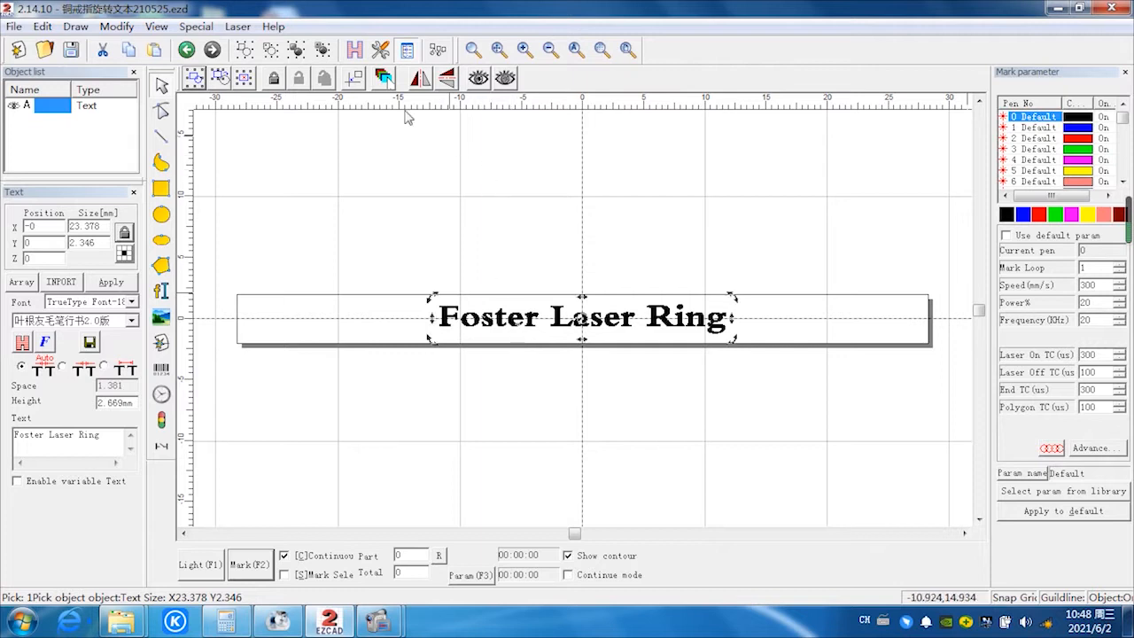
# Bring up the RingTextMark window from the Laser menu
pyautogui.click(238, 27)
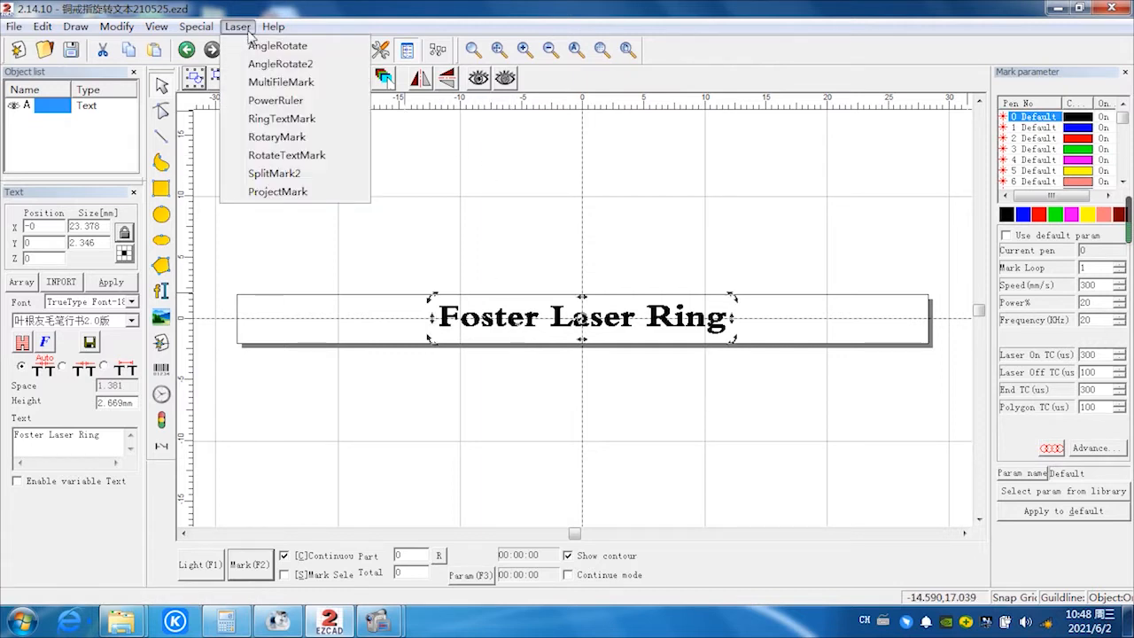
pyautogui.moveTo(276, 99)
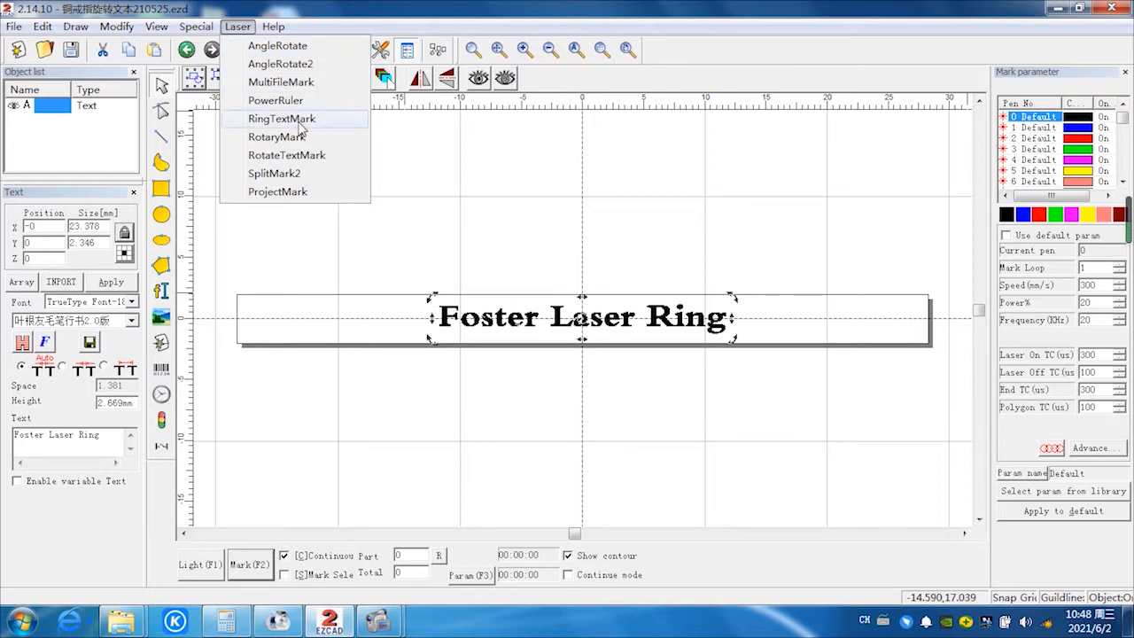
pyautogui.click(282, 119)
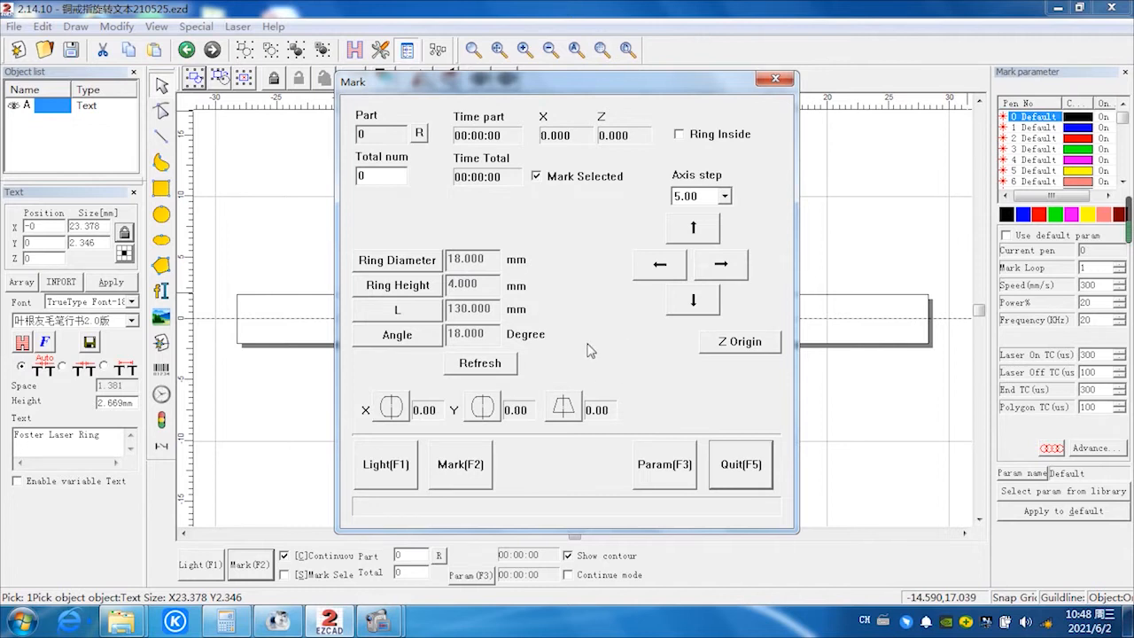
pyautogui.moveTo(493, 242)
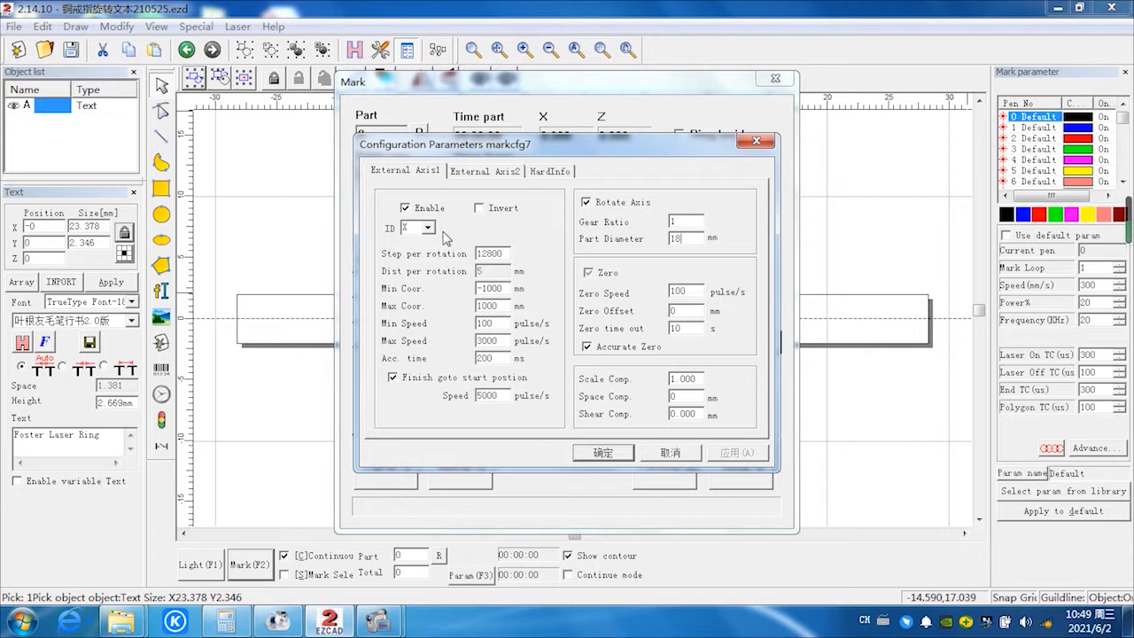
pyautogui.moveTo(439, 240)
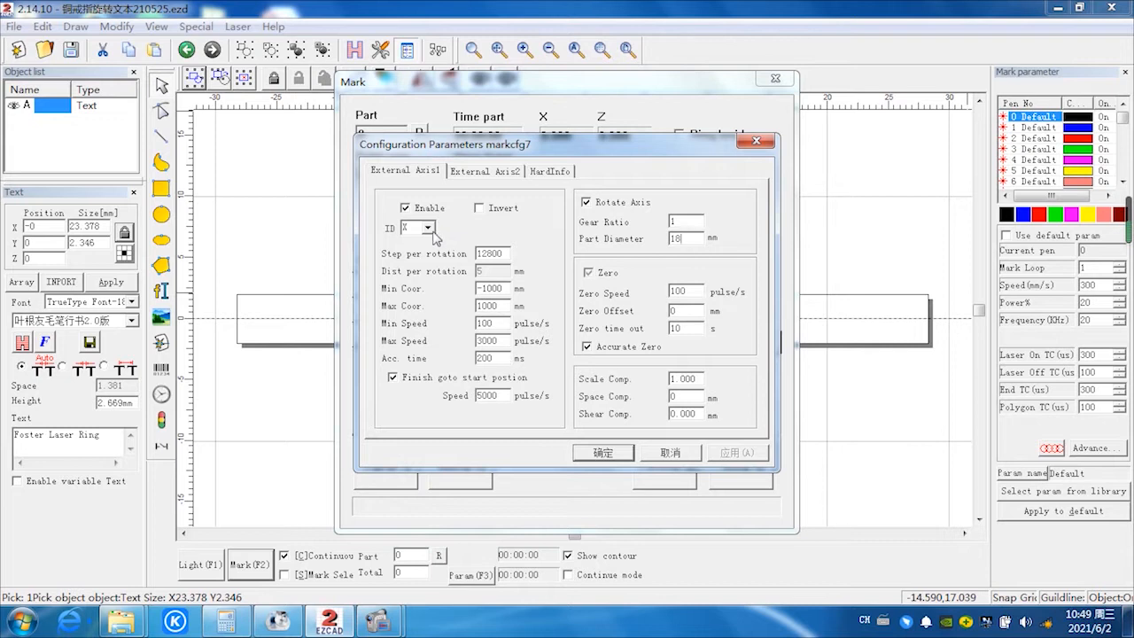
pyautogui.moveTo(433, 237)
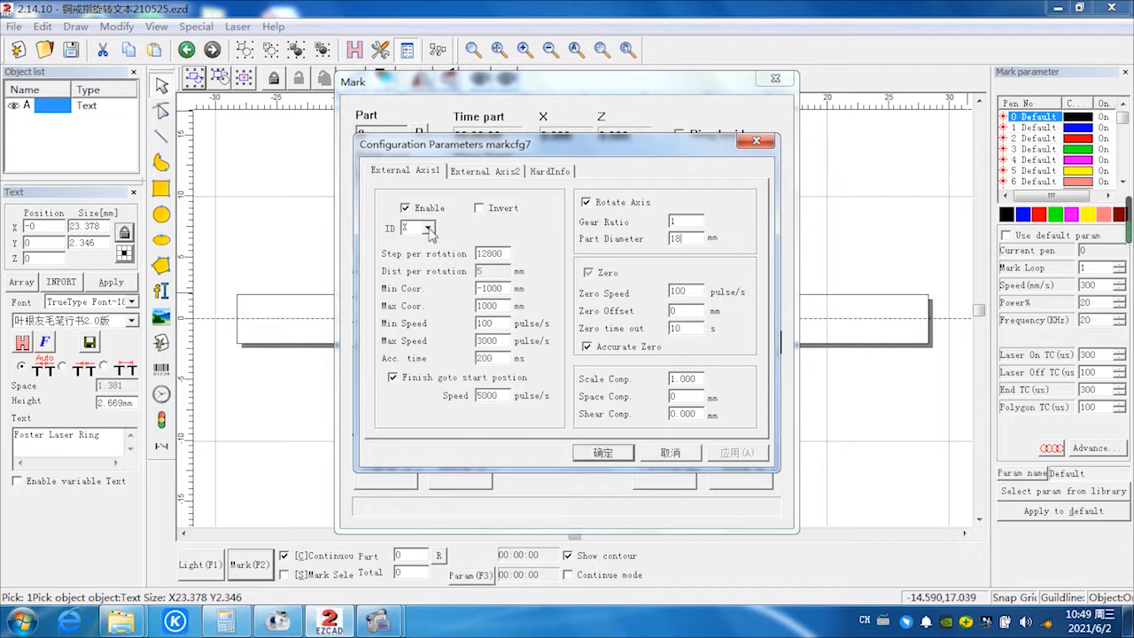
pyautogui.moveTo(443, 266)
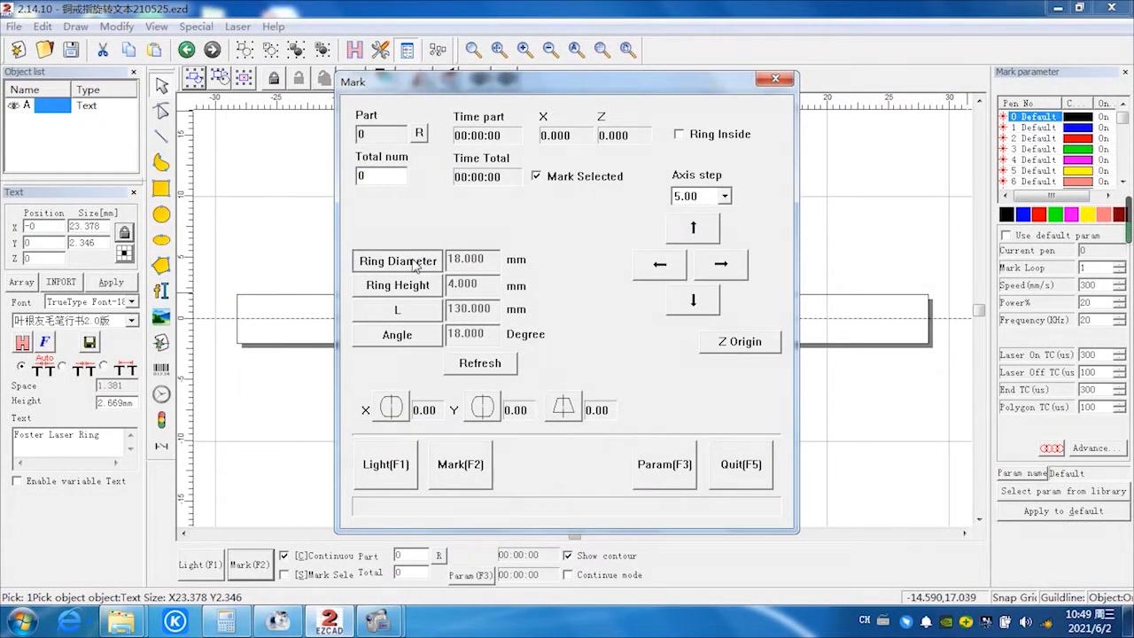
# Confirm ring diameter 18 mm, ring height 4 mm and length 130 mm unchanged
pyautogui.click(397, 259)
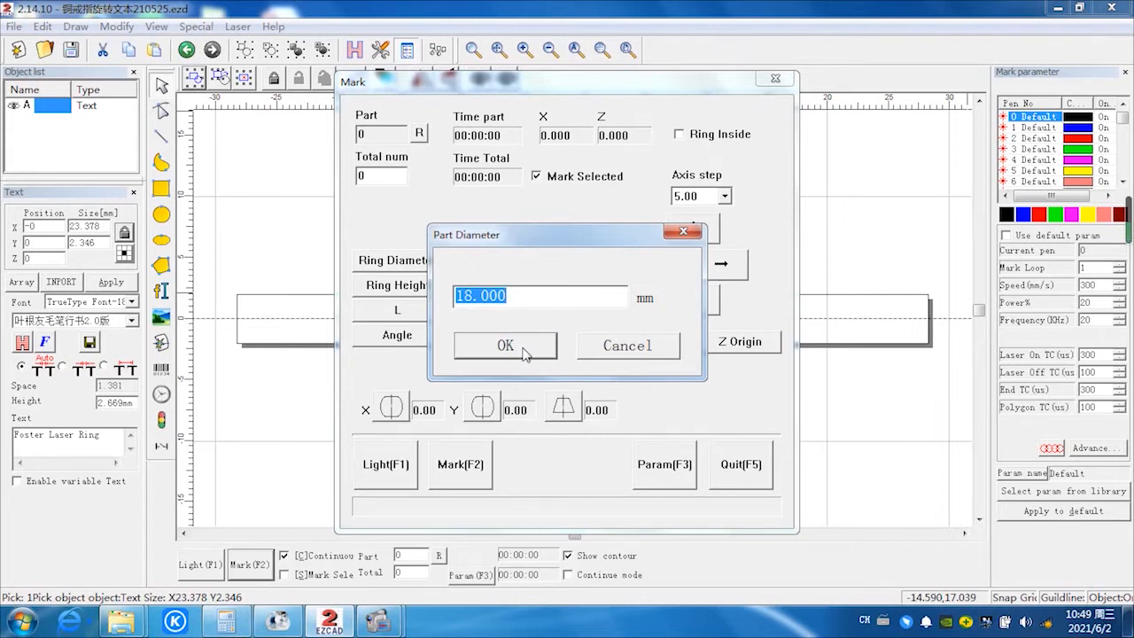
pyautogui.click(506, 344)
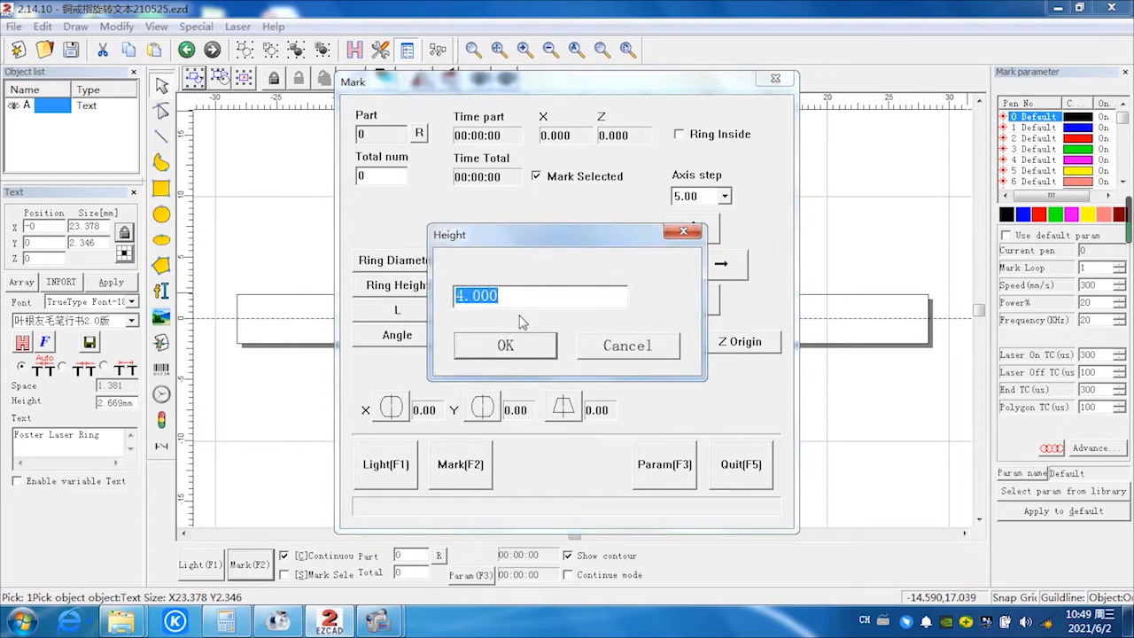
pyautogui.moveTo(525, 347)
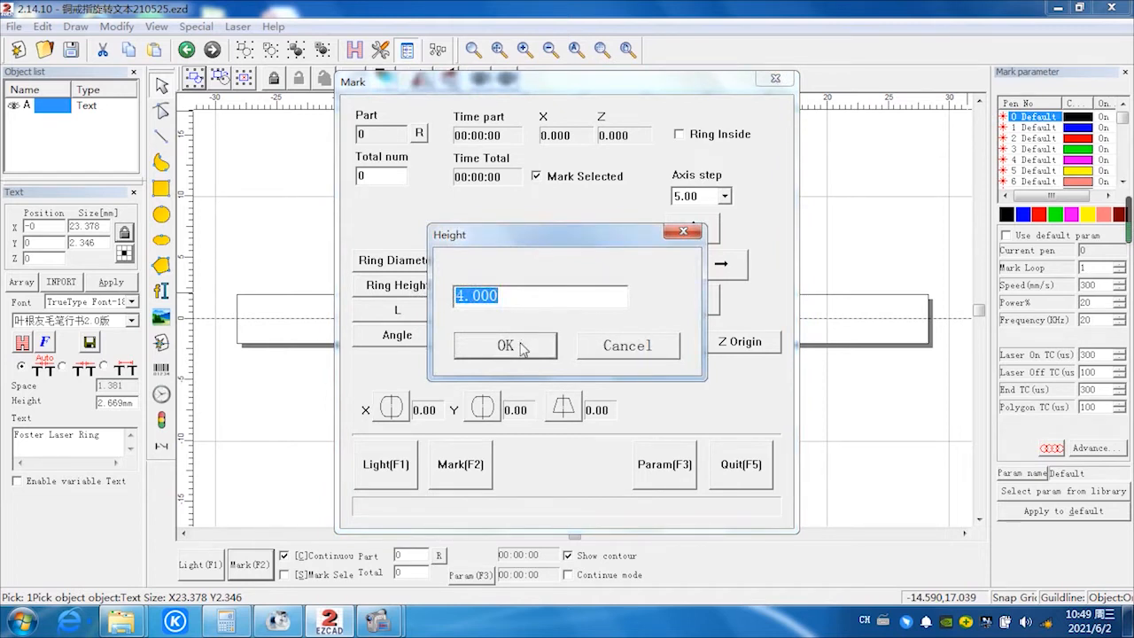
pyautogui.moveTo(517, 353)
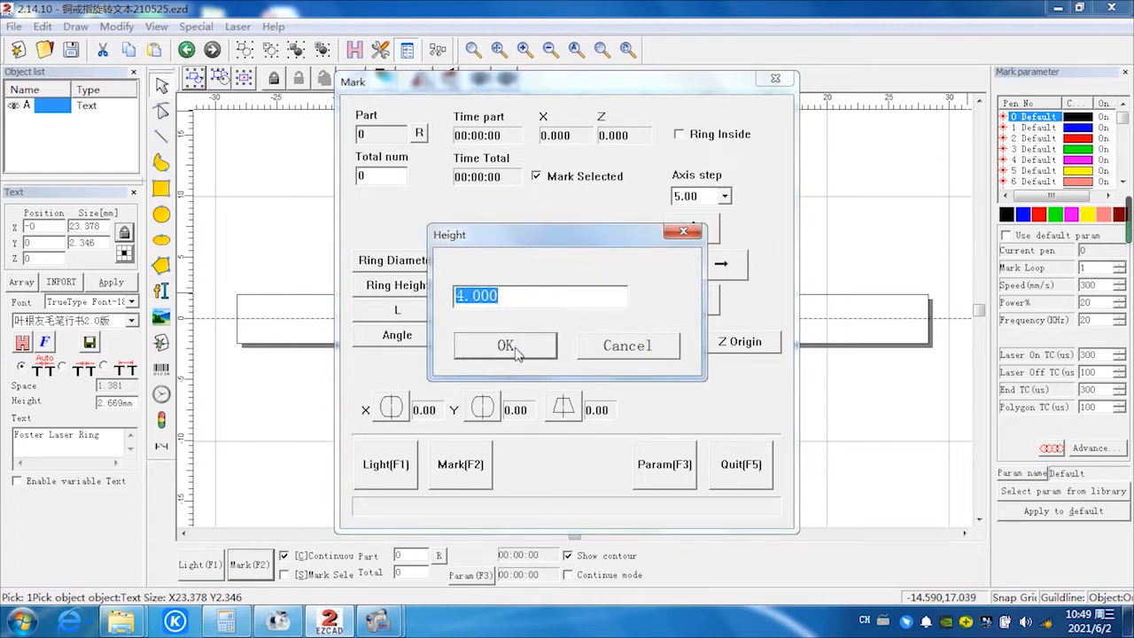
pyautogui.click(505, 344)
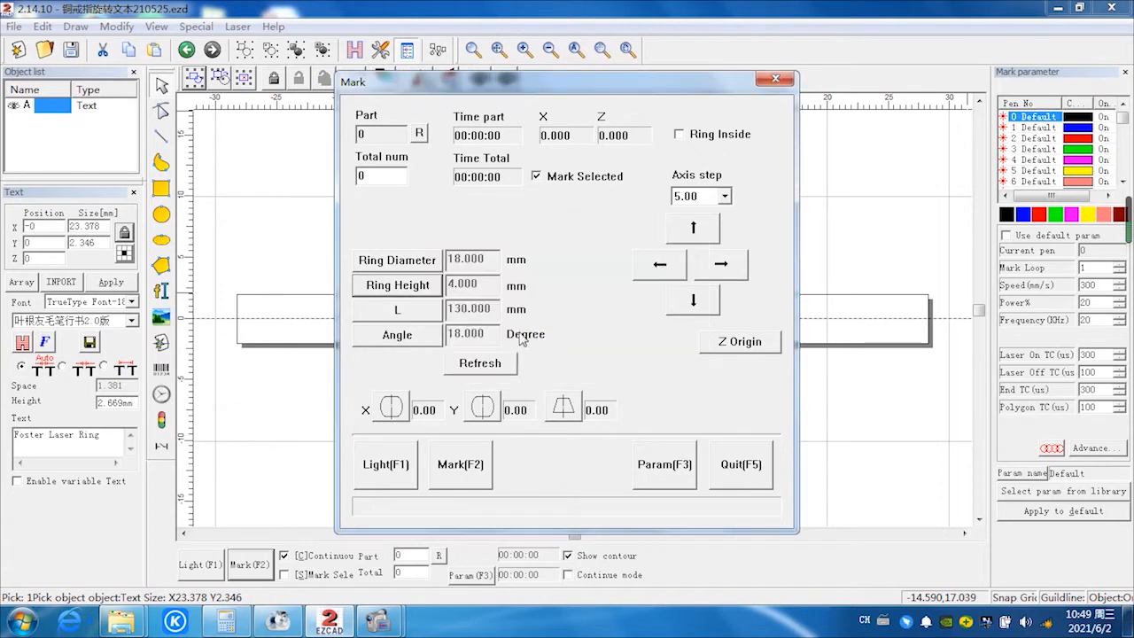
pyautogui.moveTo(429, 315)
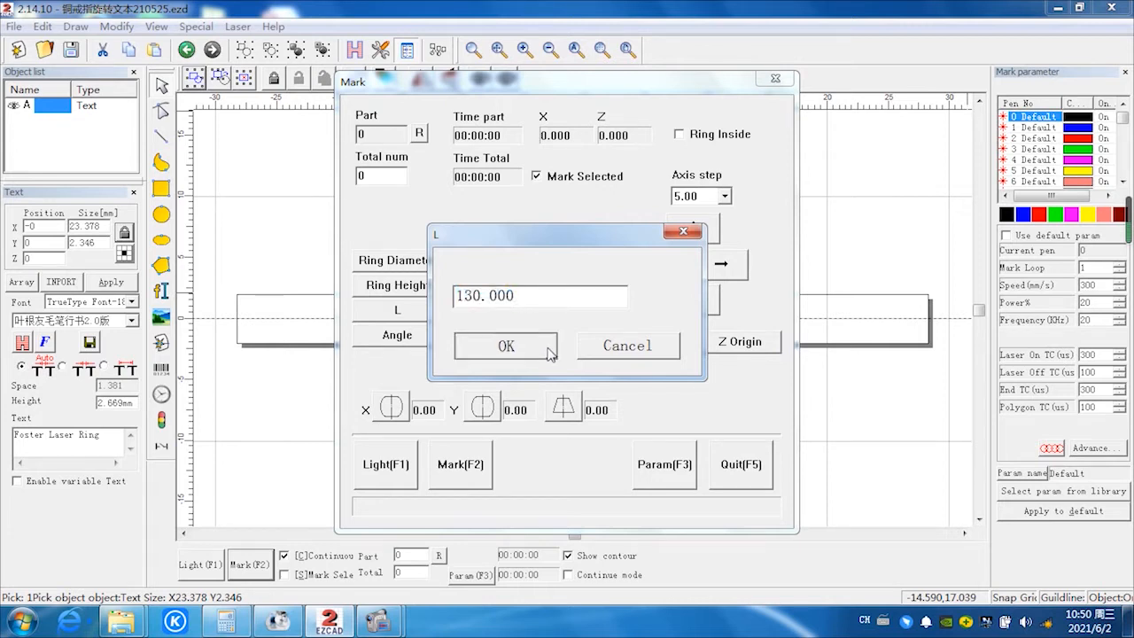
pyautogui.click(507, 345)
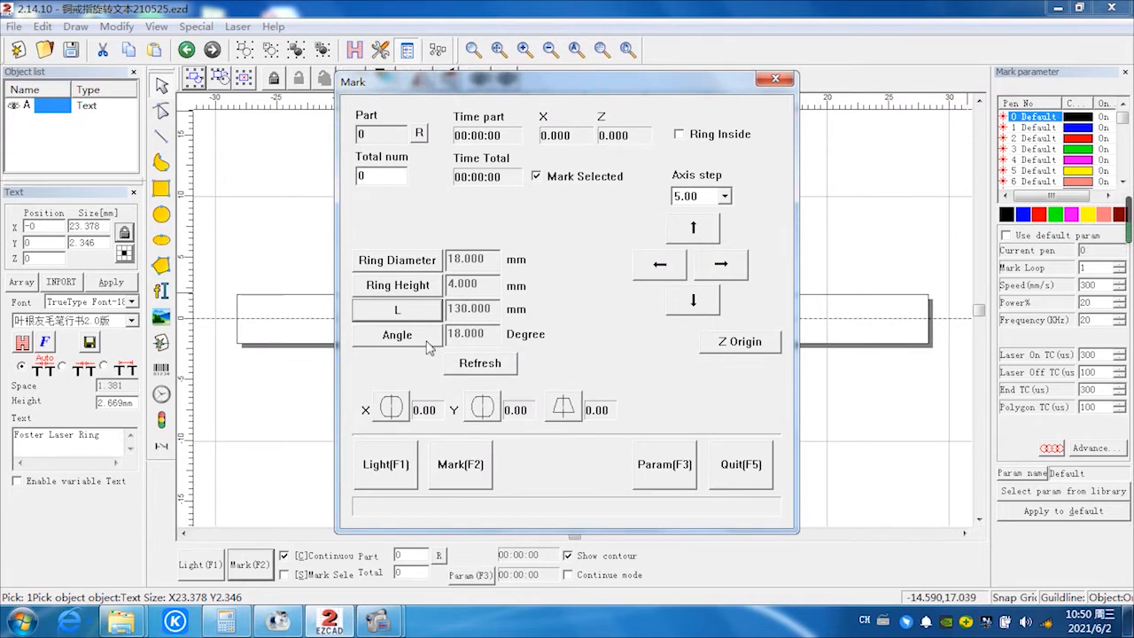
pyautogui.moveTo(454, 353)
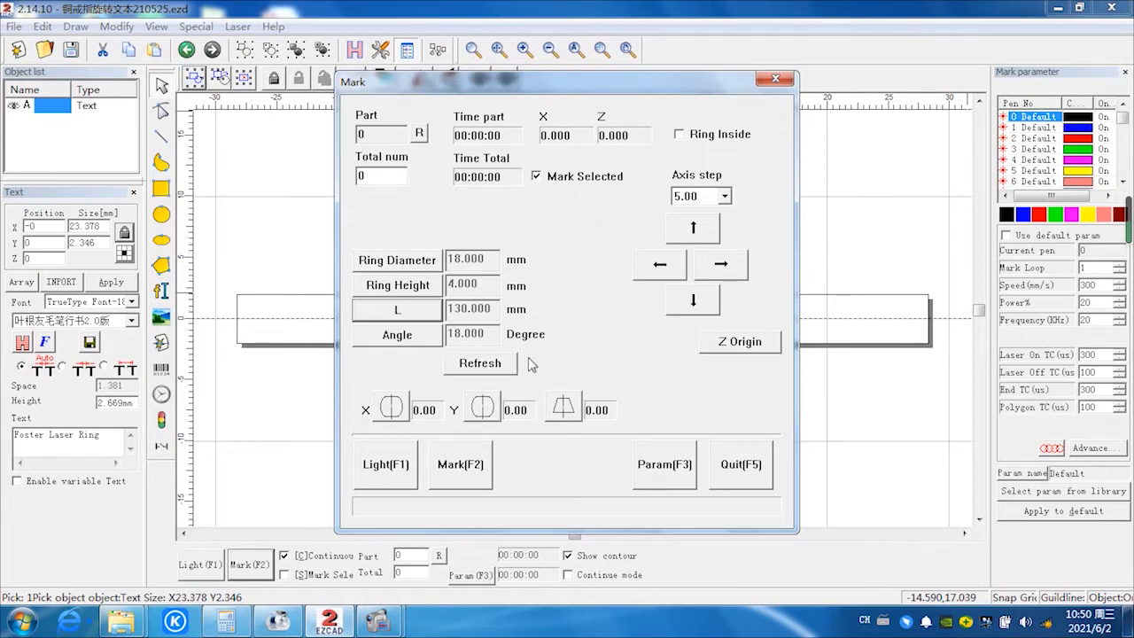
pyautogui.moveTo(549, 370)
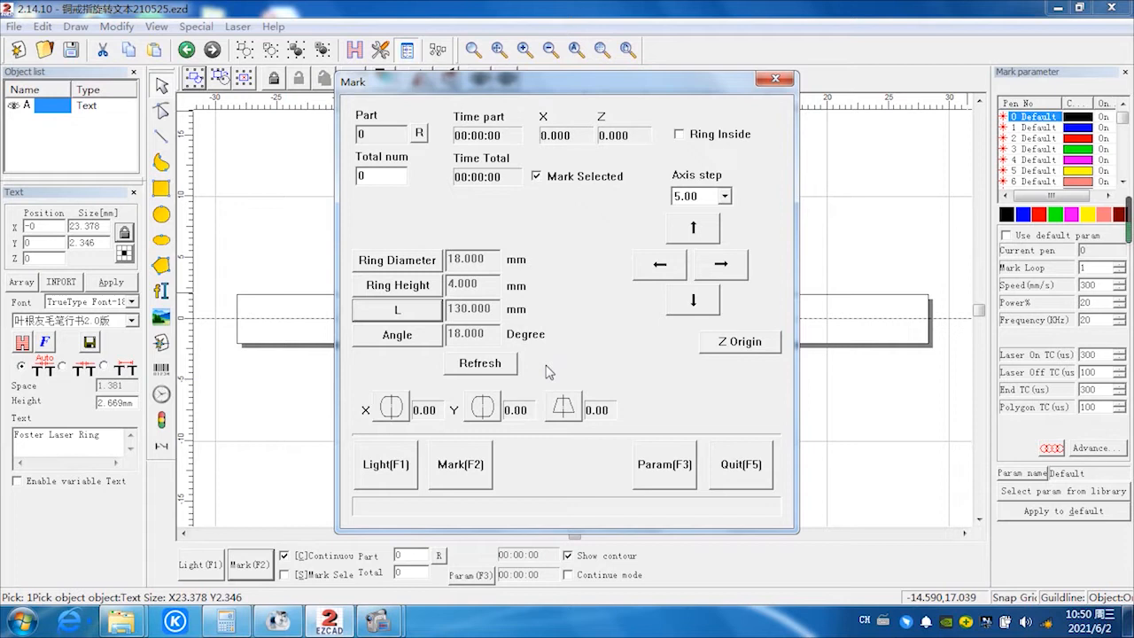
pyautogui.moveTo(518, 371)
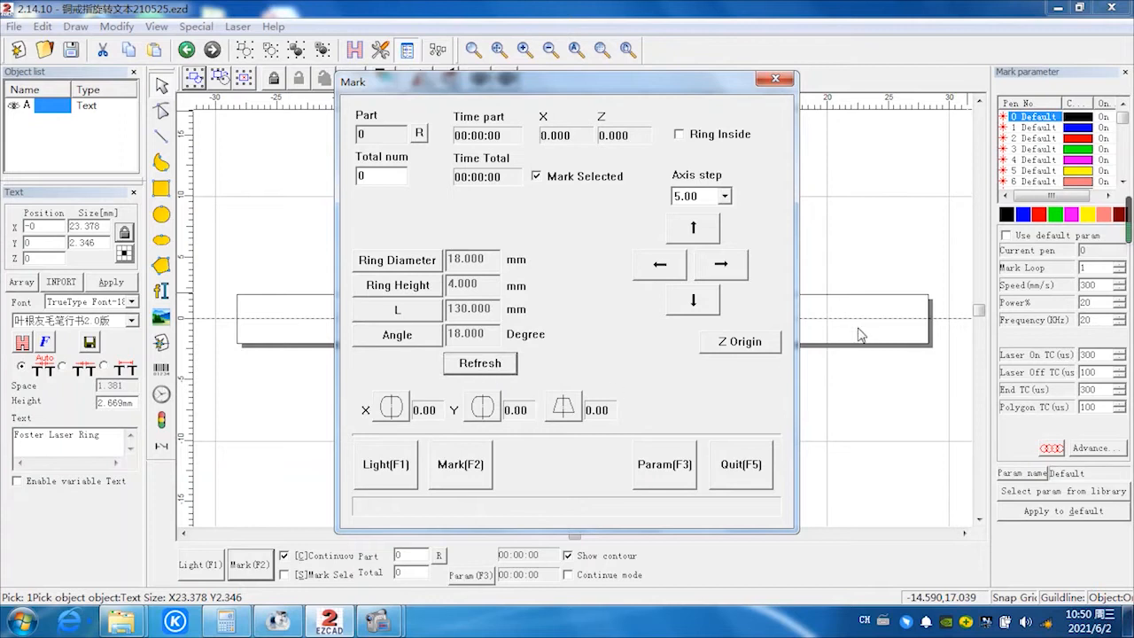
pyautogui.moveTo(833, 287)
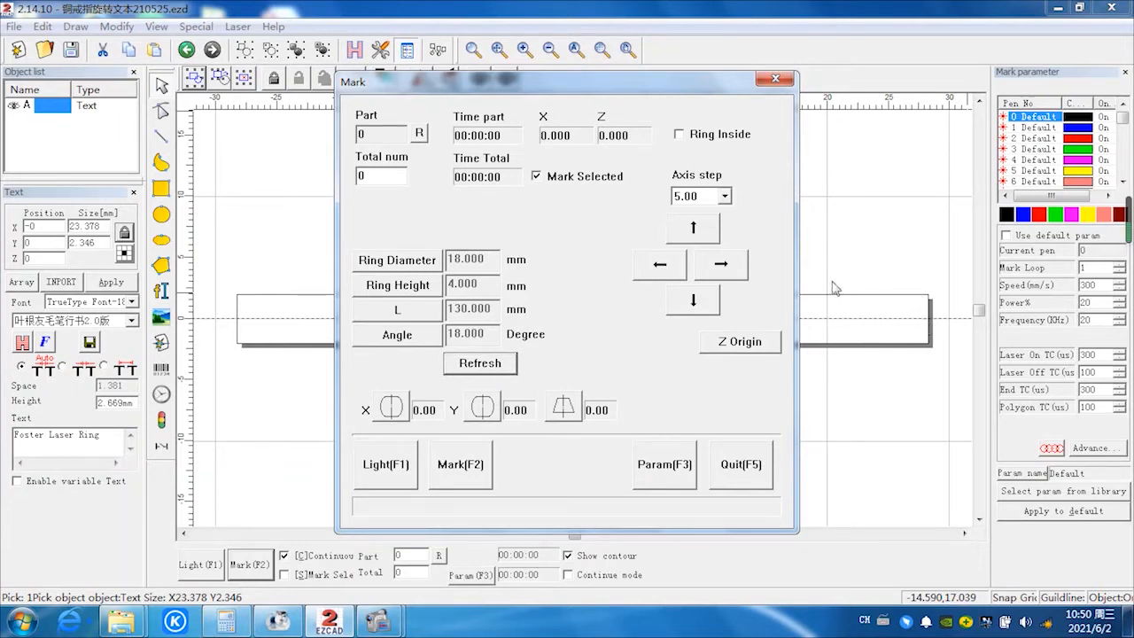
pyautogui.moveTo(896, 310)
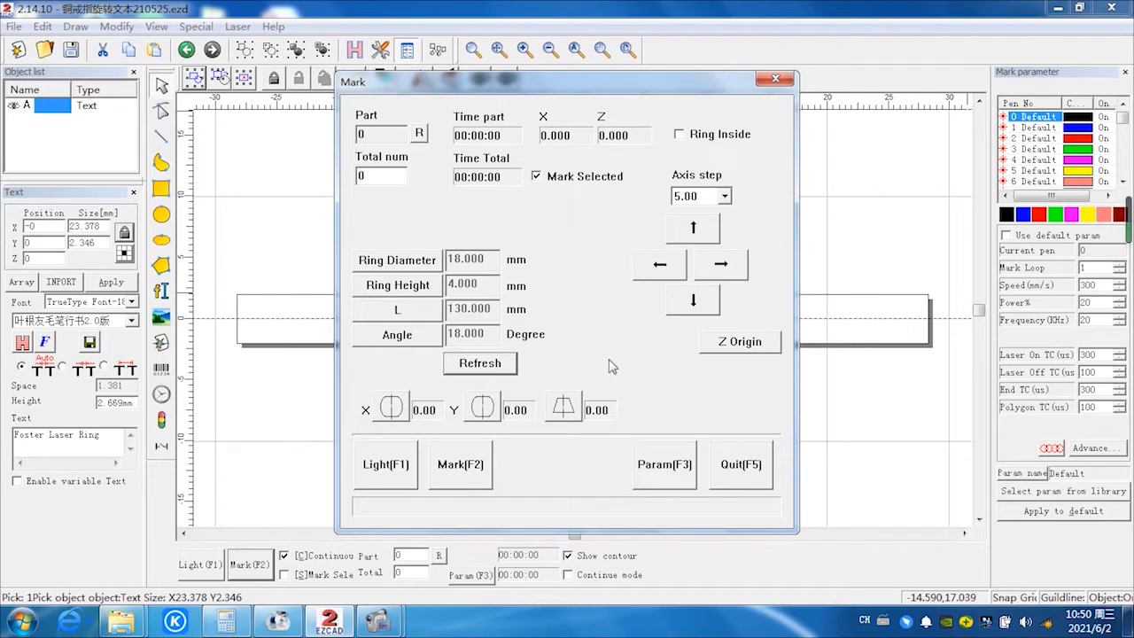
pyautogui.moveTo(406, 475)
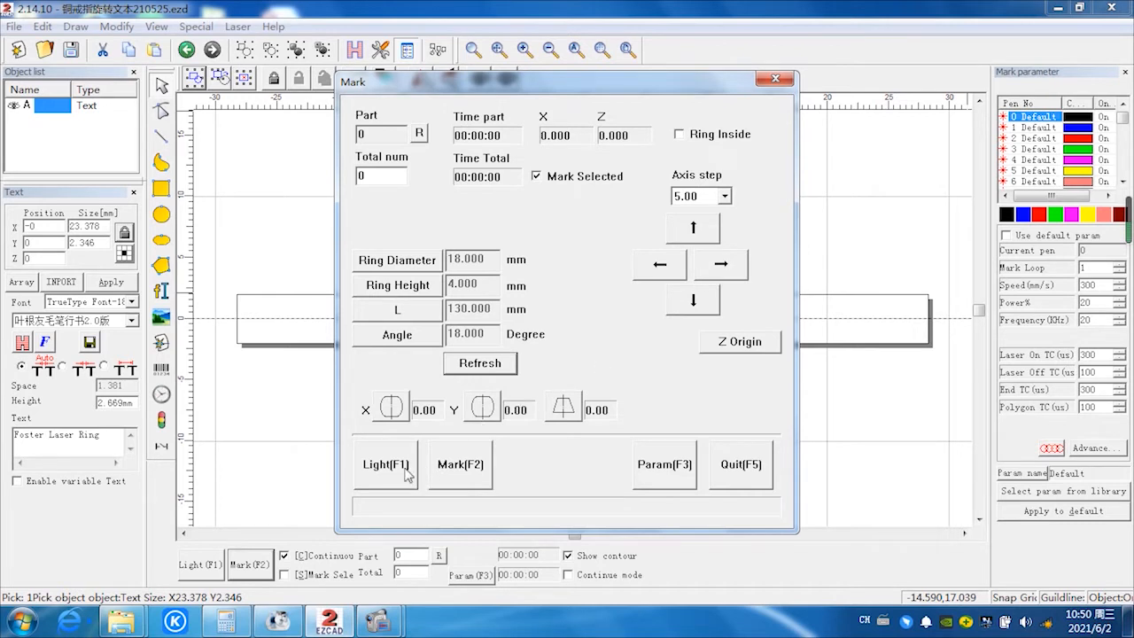
# Start the red-light preview of the ring text with Light(F1)
pyautogui.click(387, 464)
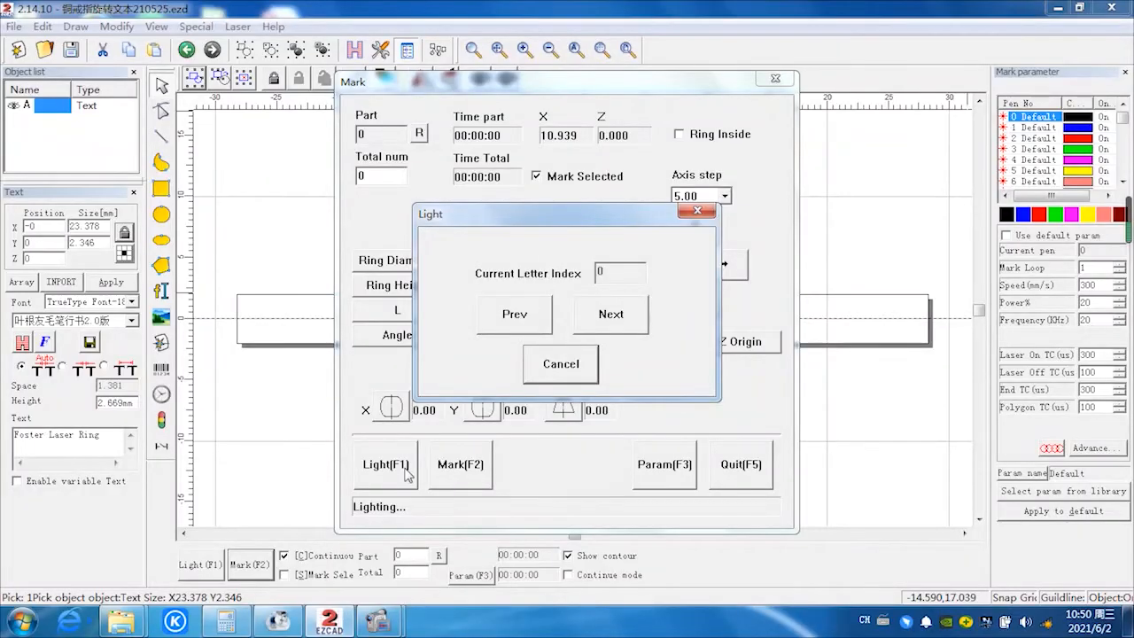
pyautogui.moveTo(523, 381)
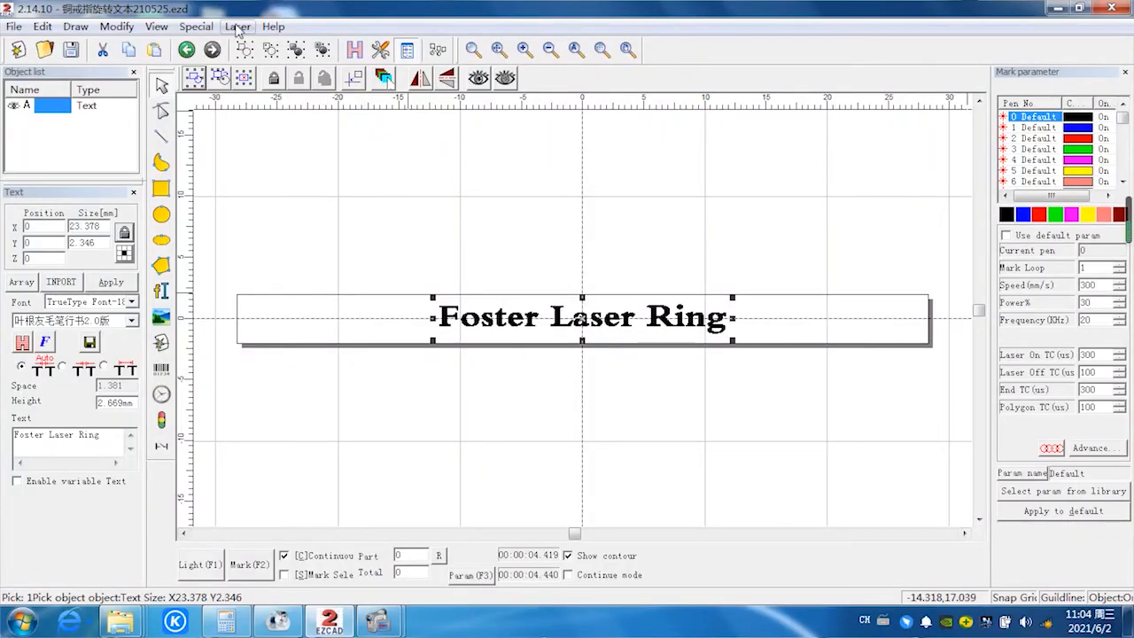
# Reopen the RingTextMark window from the Laser menu for inside marking
pyautogui.click(237, 27)
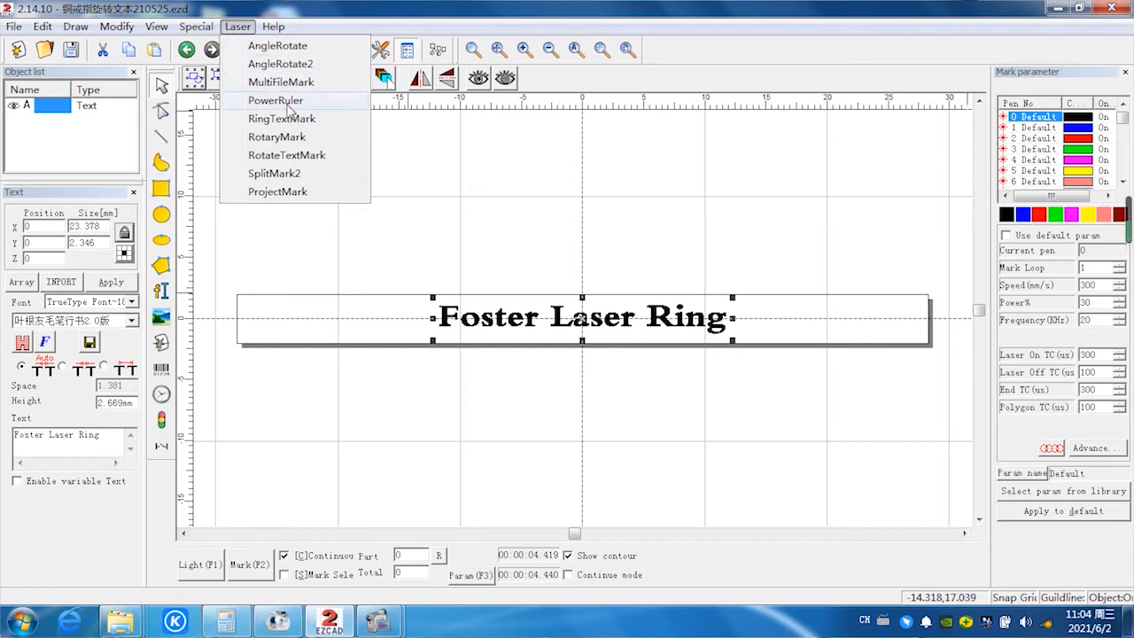
pyautogui.moveTo(282, 117)
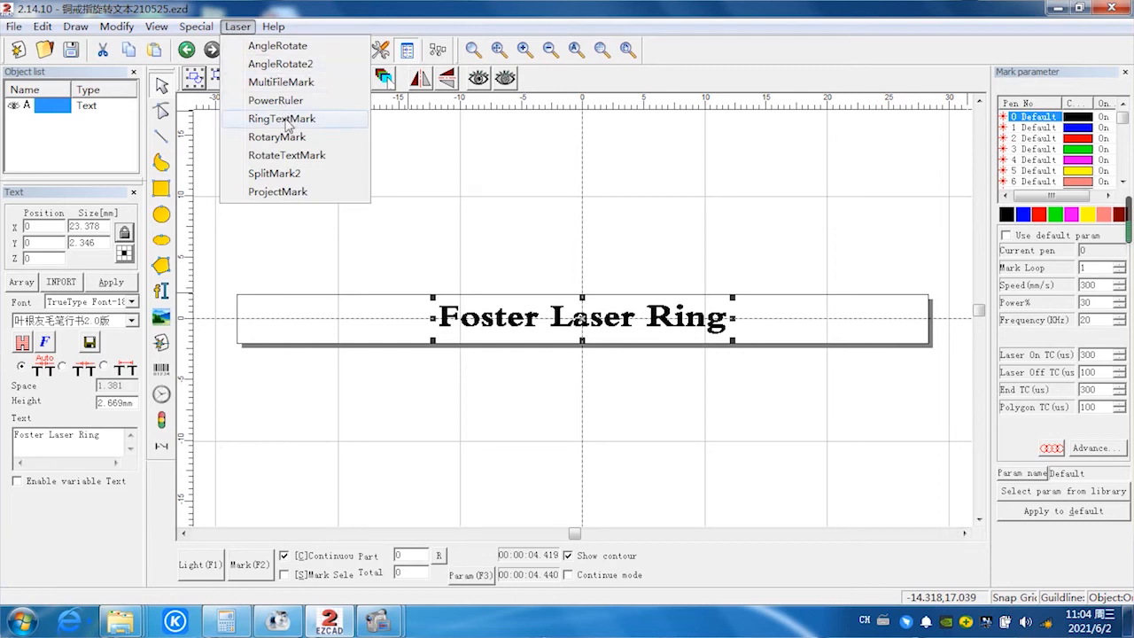
pyautogui.click(282, 117)
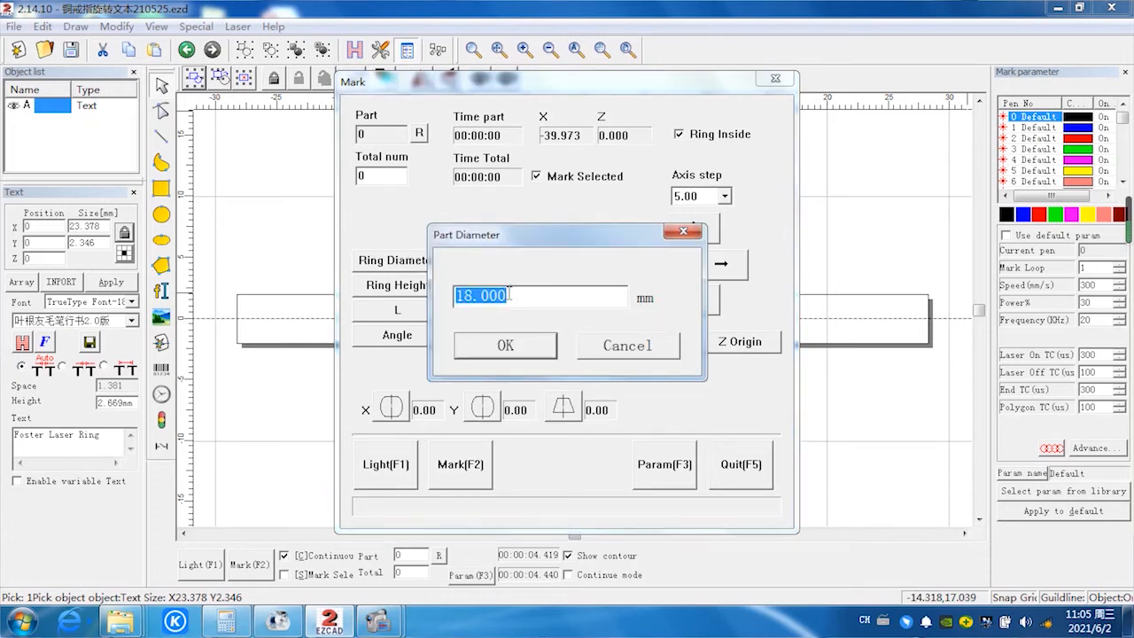
# Set part diameter 19.5 mm, keep length 130 mm and set angle 0 degrees
pyautogui.write('19')
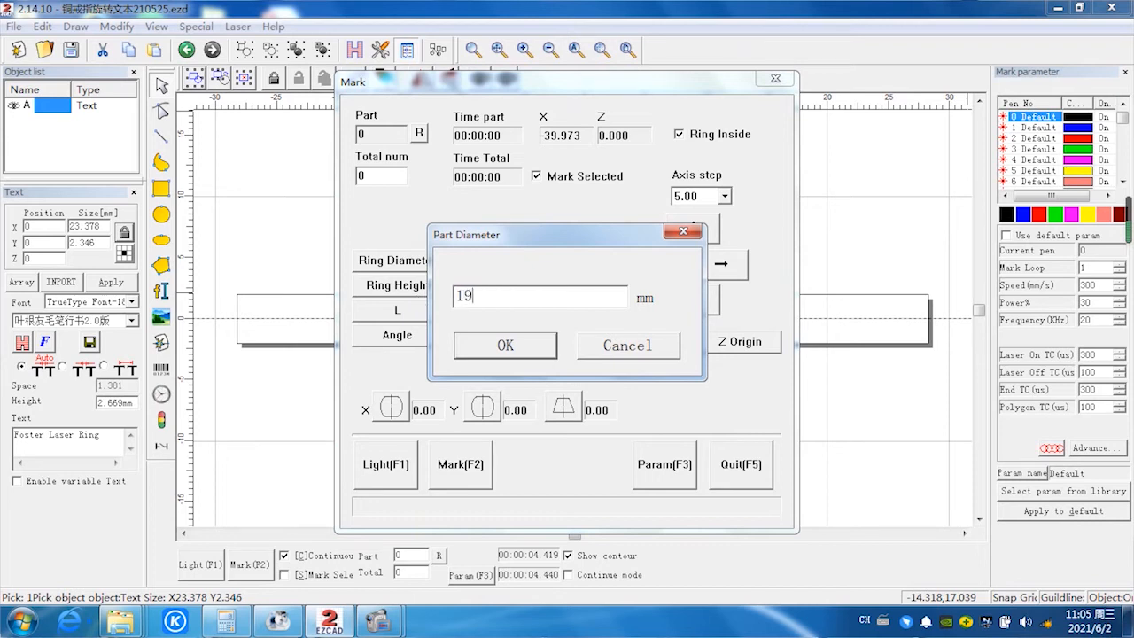
pyautogui.write('.5')
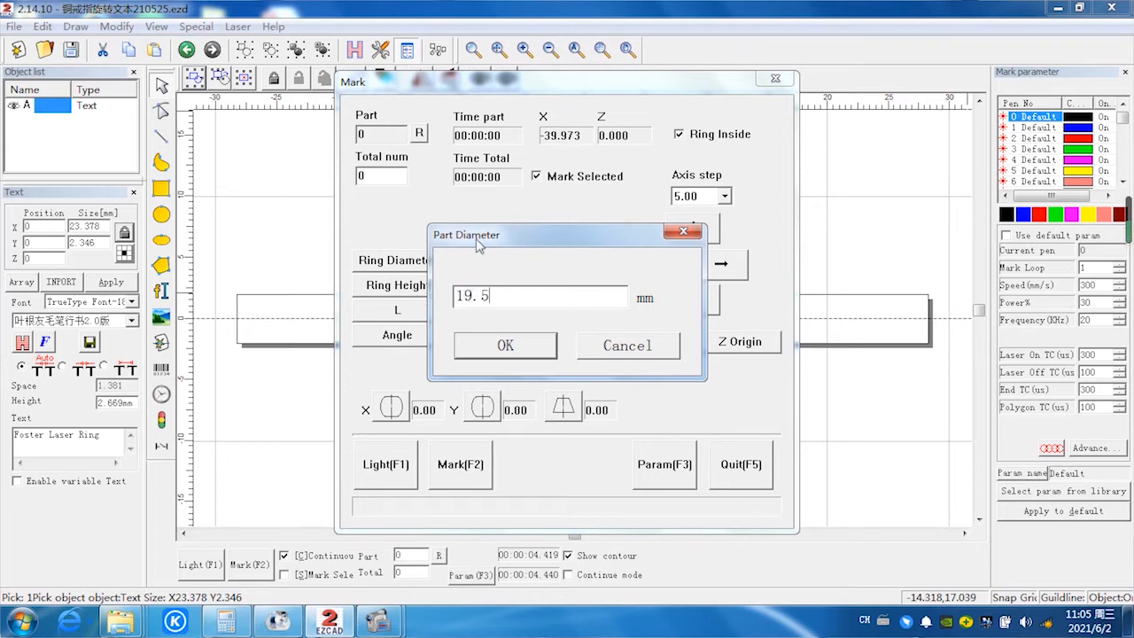
pyautogui.click(505, 344)
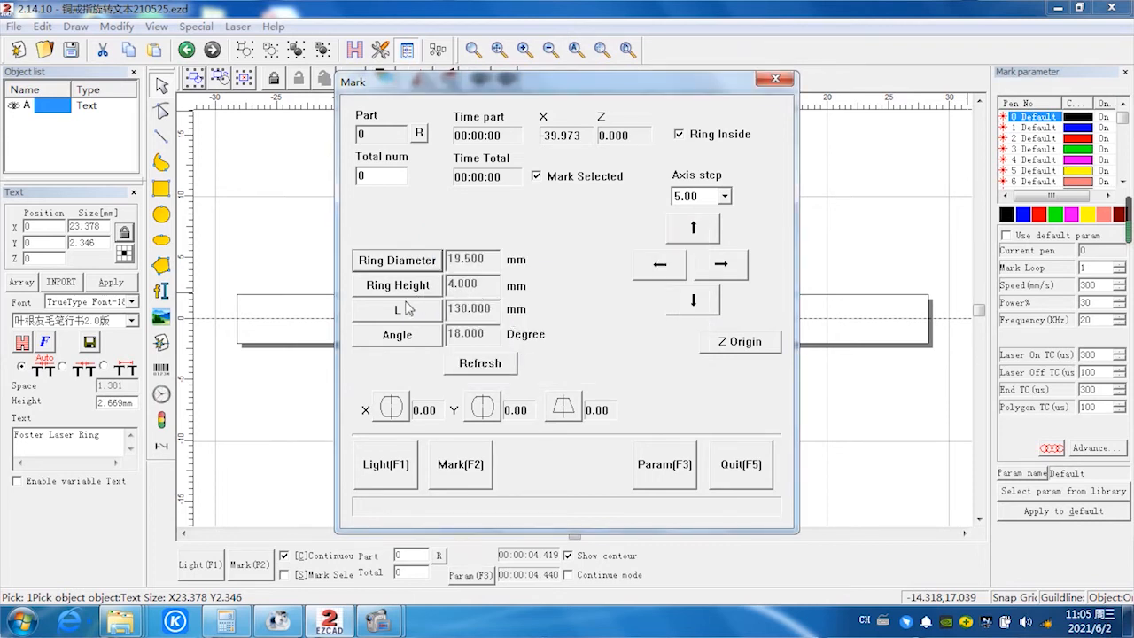
pyautogui.moveTo(517, 305)
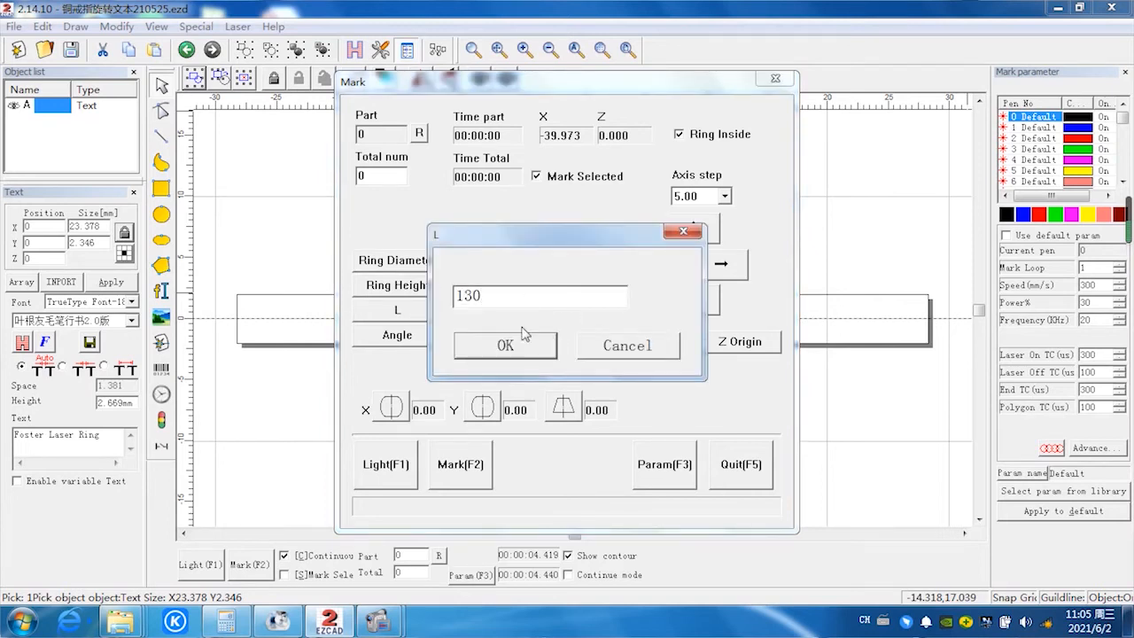
pyautogui.click(397, 335)
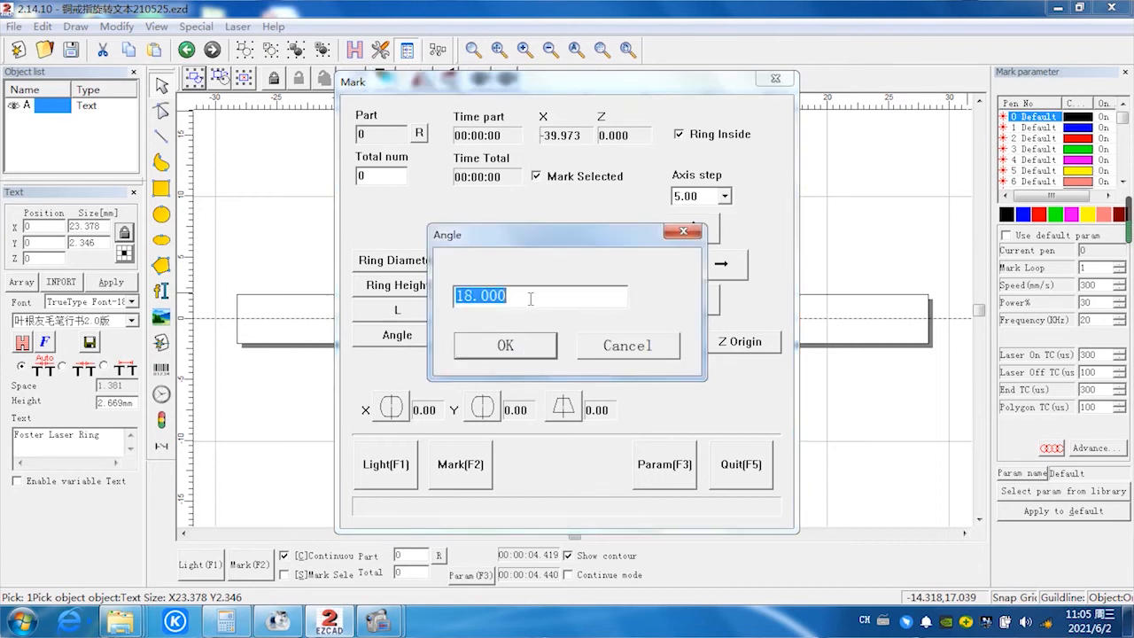
pyautogui.write('0')
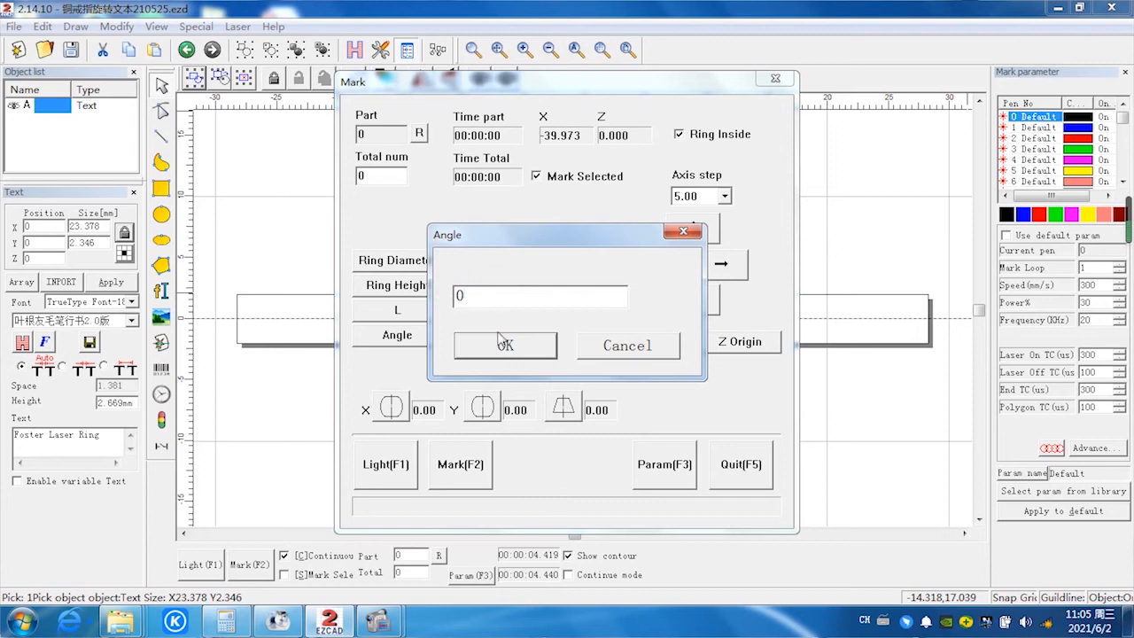
pyautogui.click(505, 344)
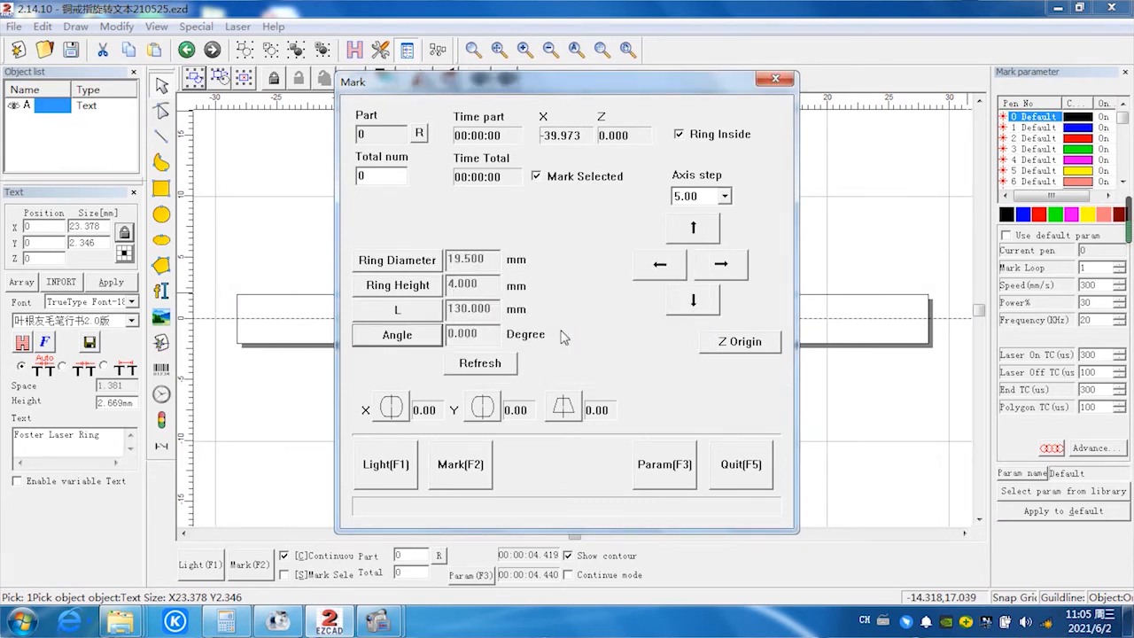
pyautogui.moveTo(609, 332)
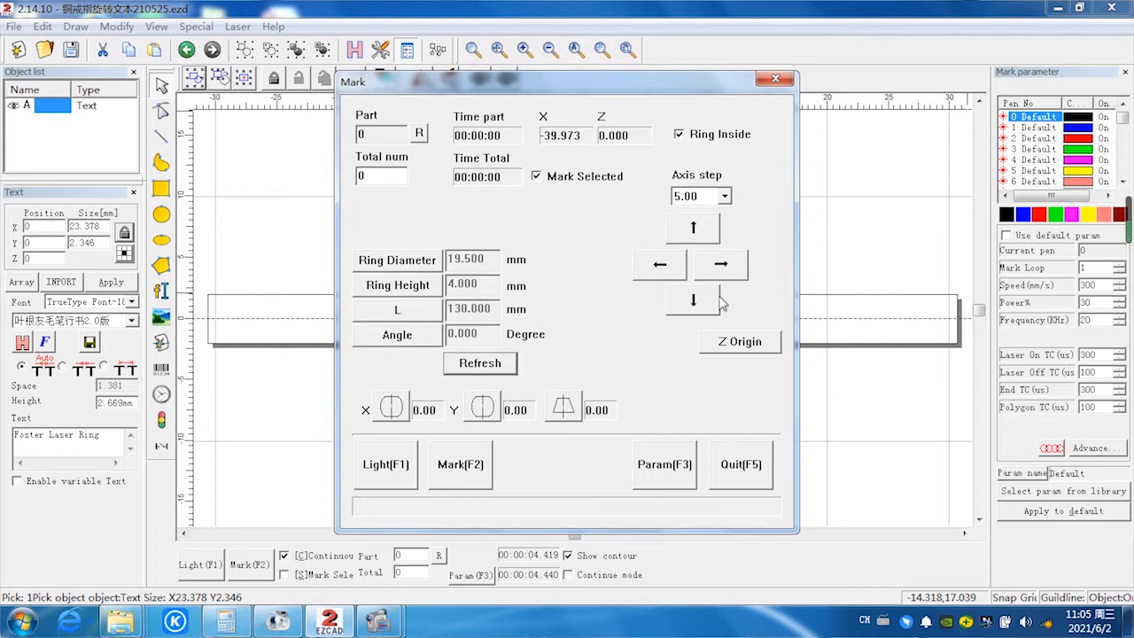
pyautogui.moveTo(874, 362)
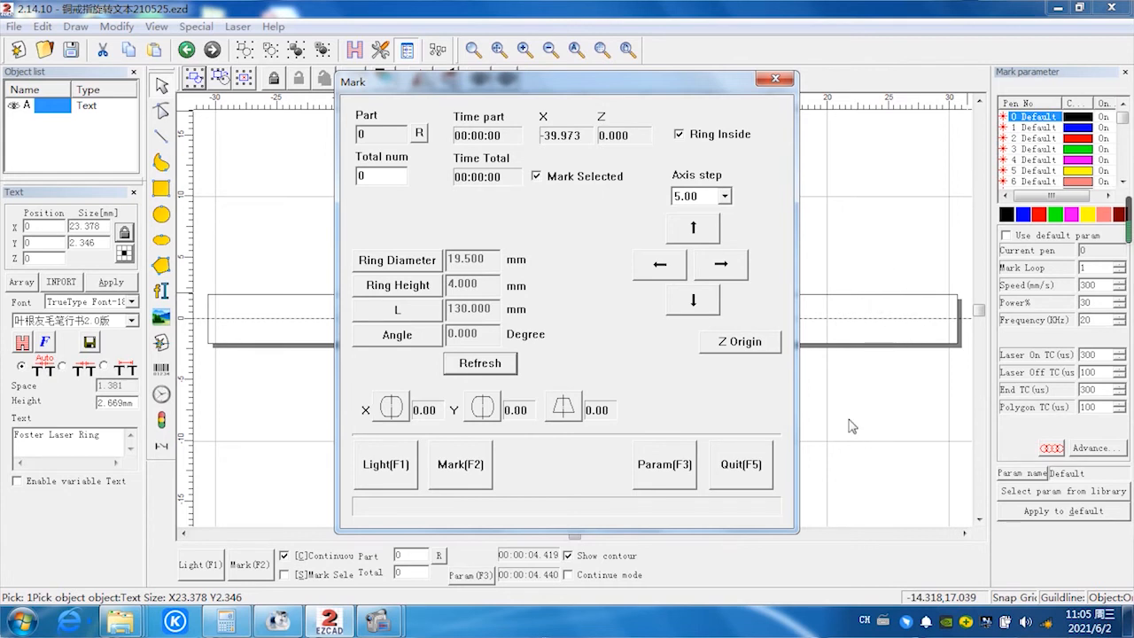
pyautogui.click(662, 465)
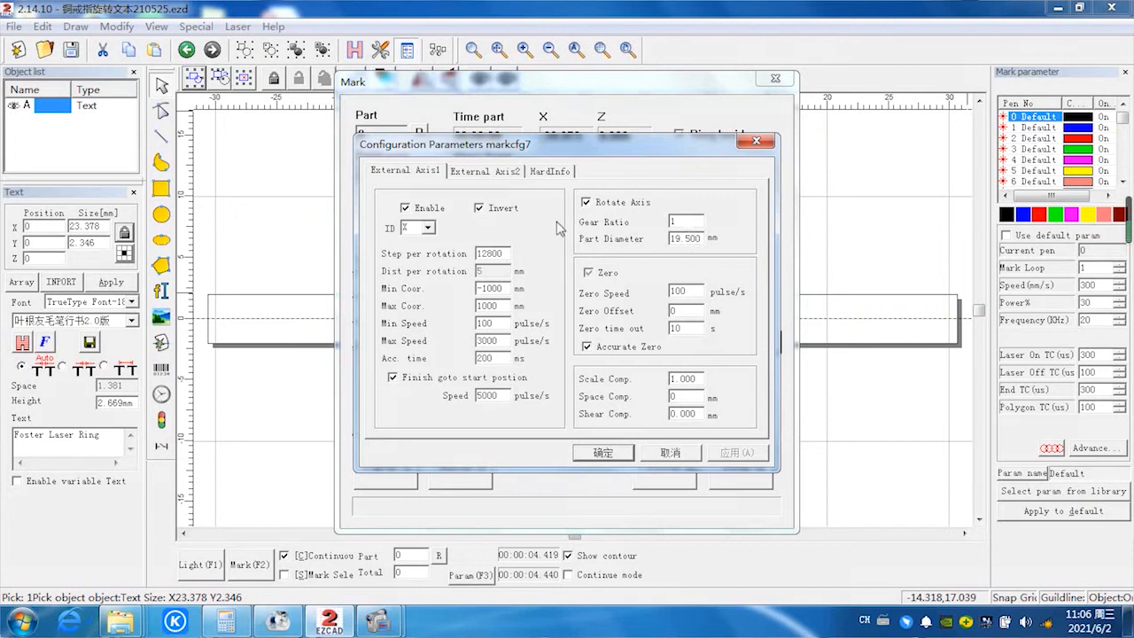
pyautogui.moveTo(525, 226)
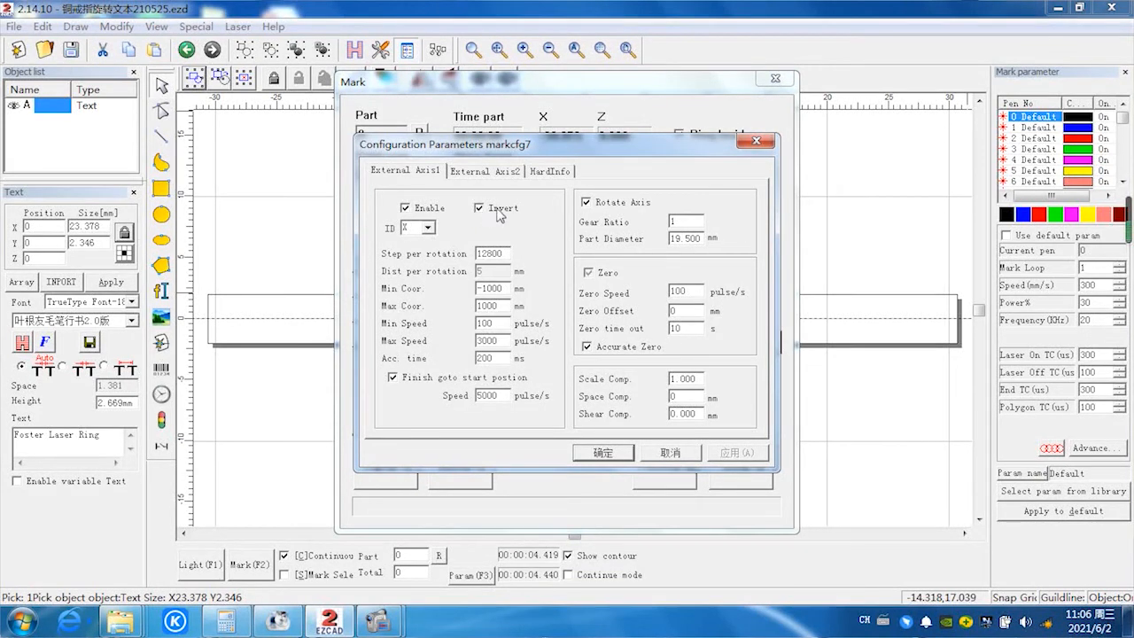
pyautogui.moveTo(528, 234)
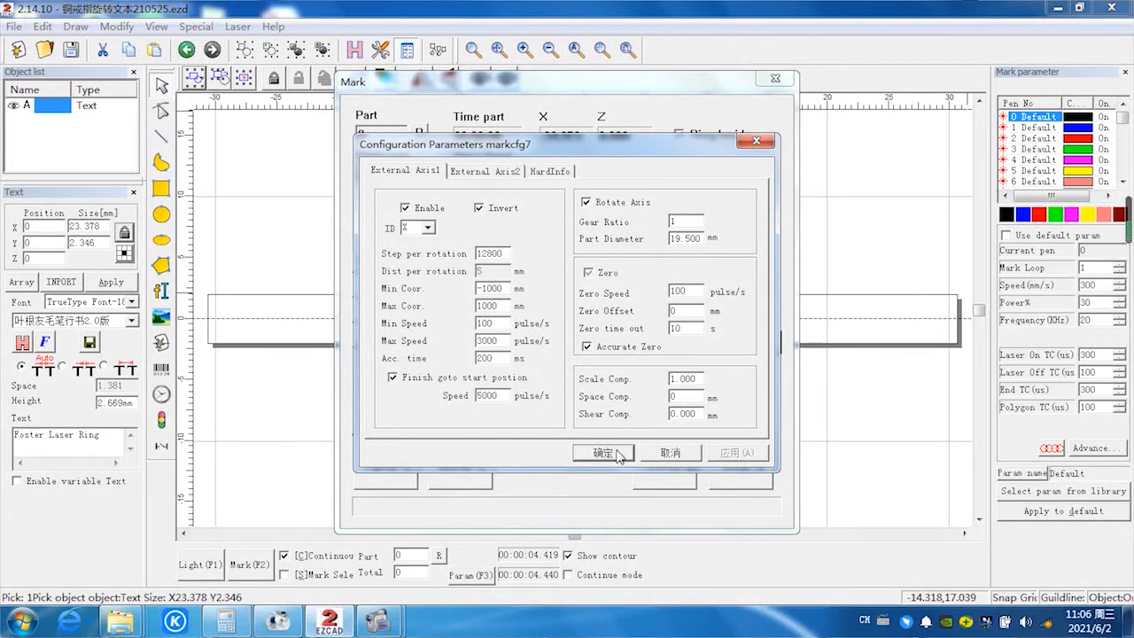
pyautogui.click(602, 454)
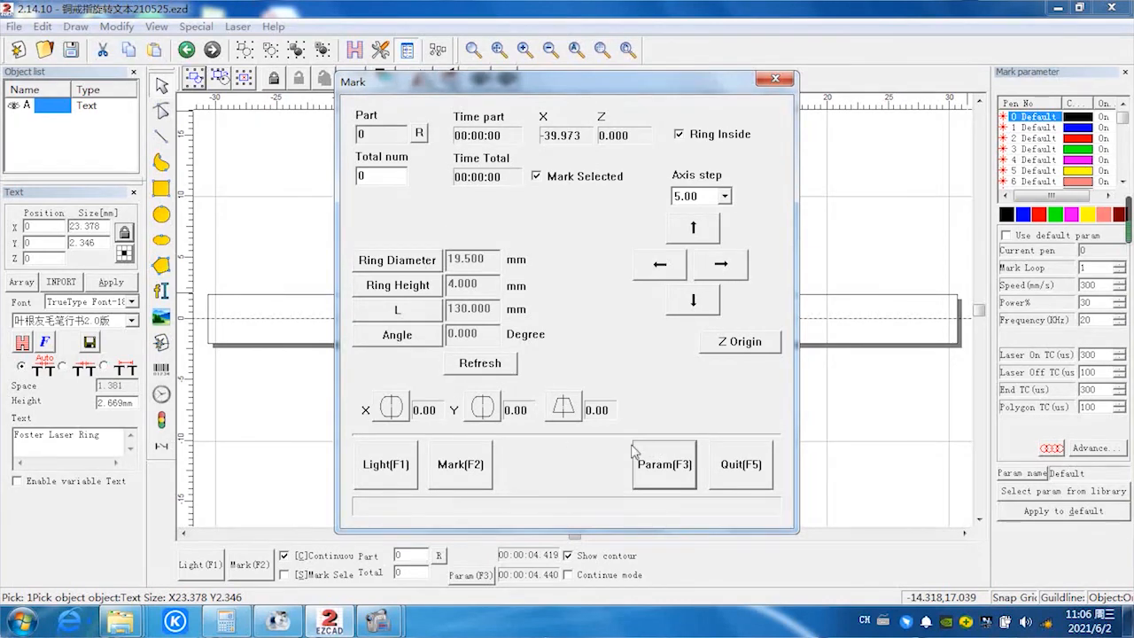